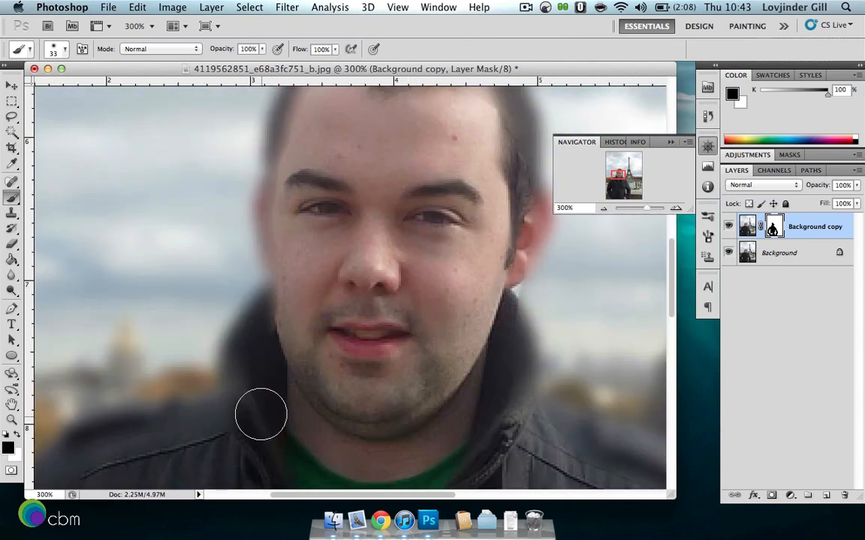
drag(261, 414, 291, 185)
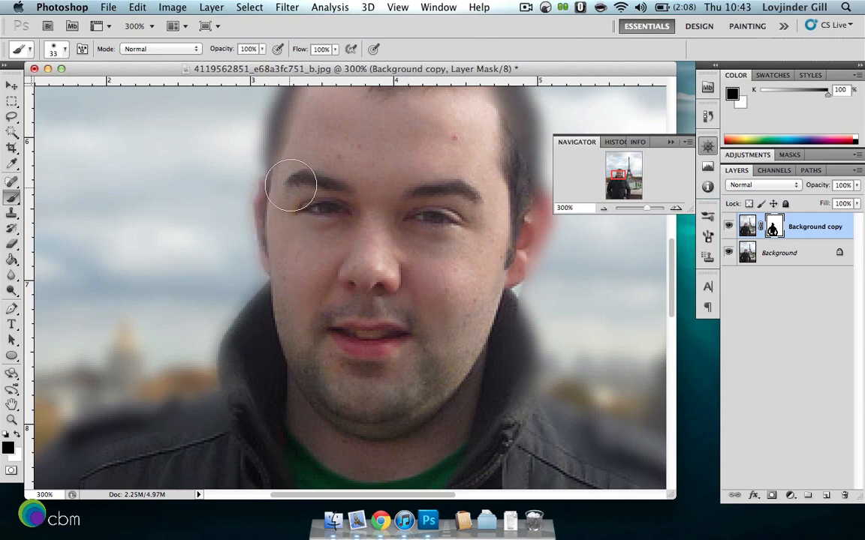